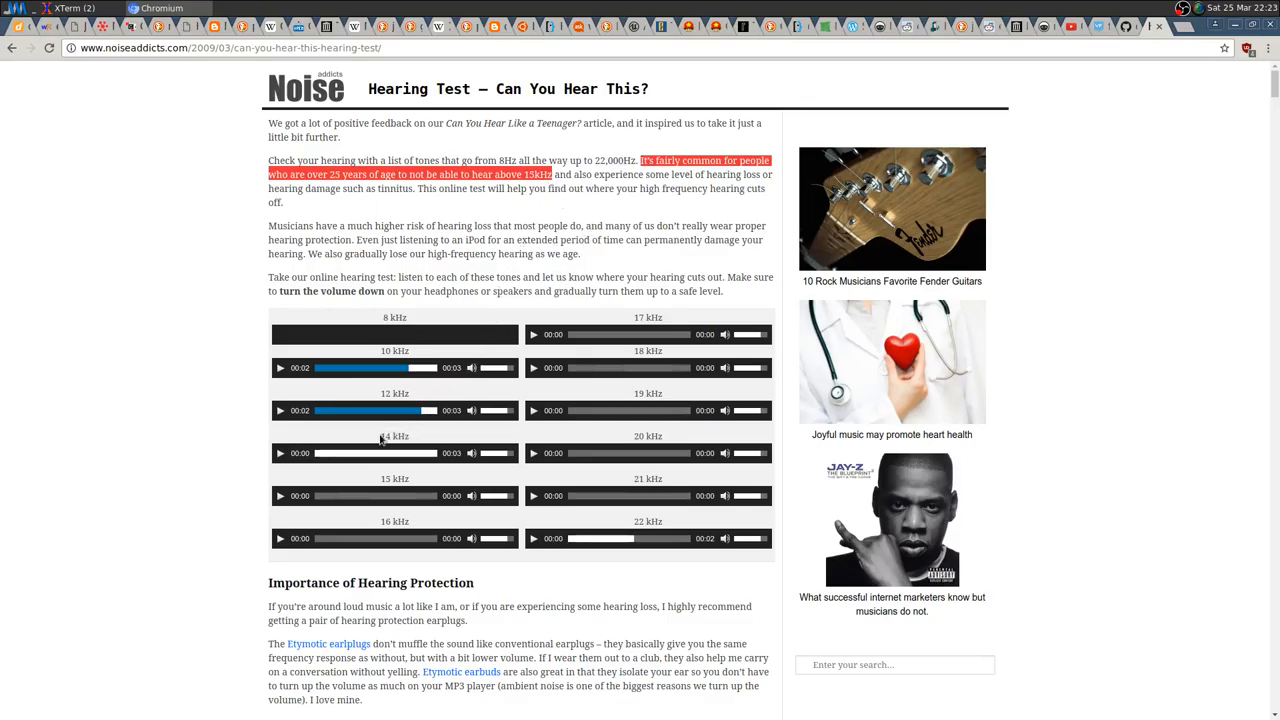
pyautogui.moveTo(388, 436)
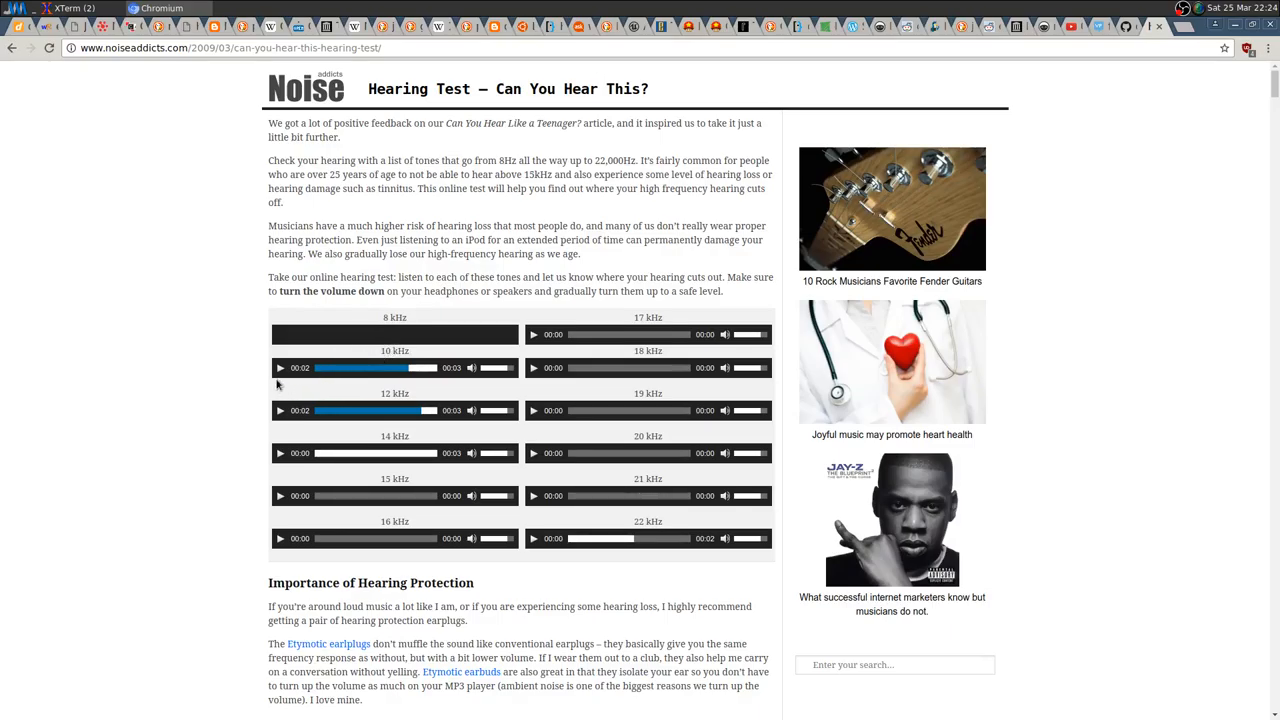
pyautogui.moveTo(280, 368)
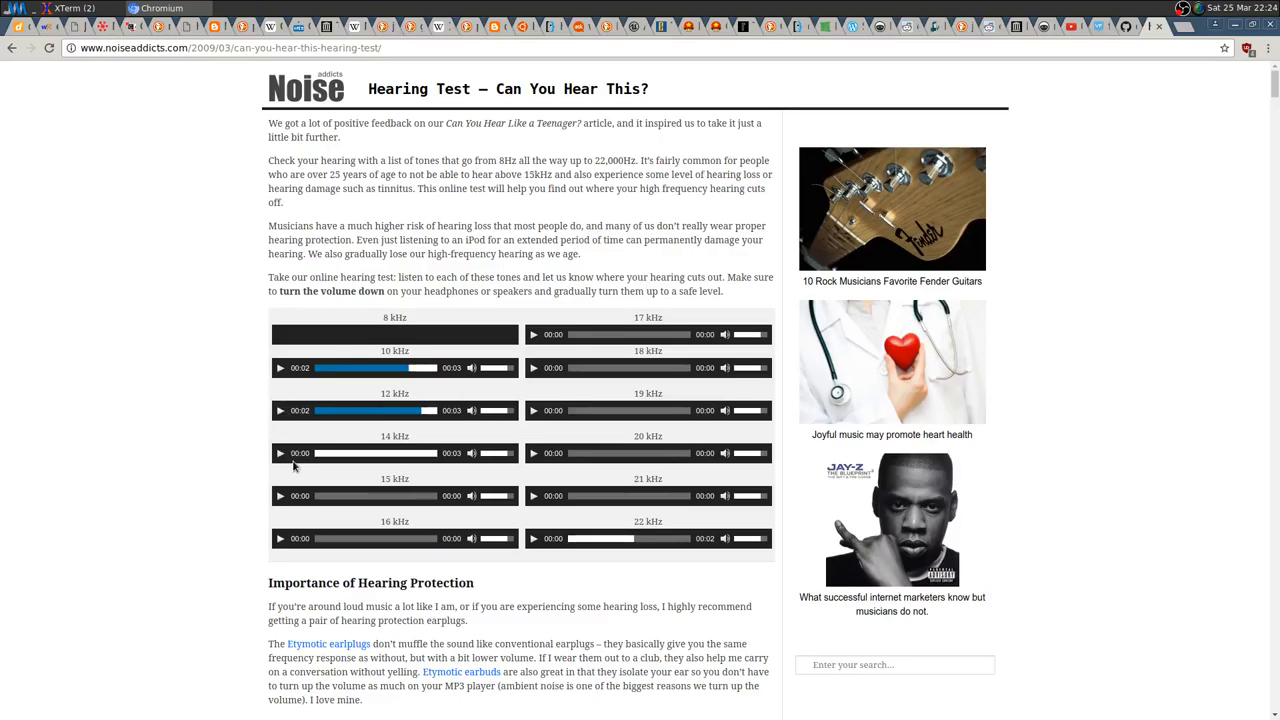
# Briefly play and then stop the 14 kHz and 12 kHz test tone players.
pyautogui.click(280, 452)
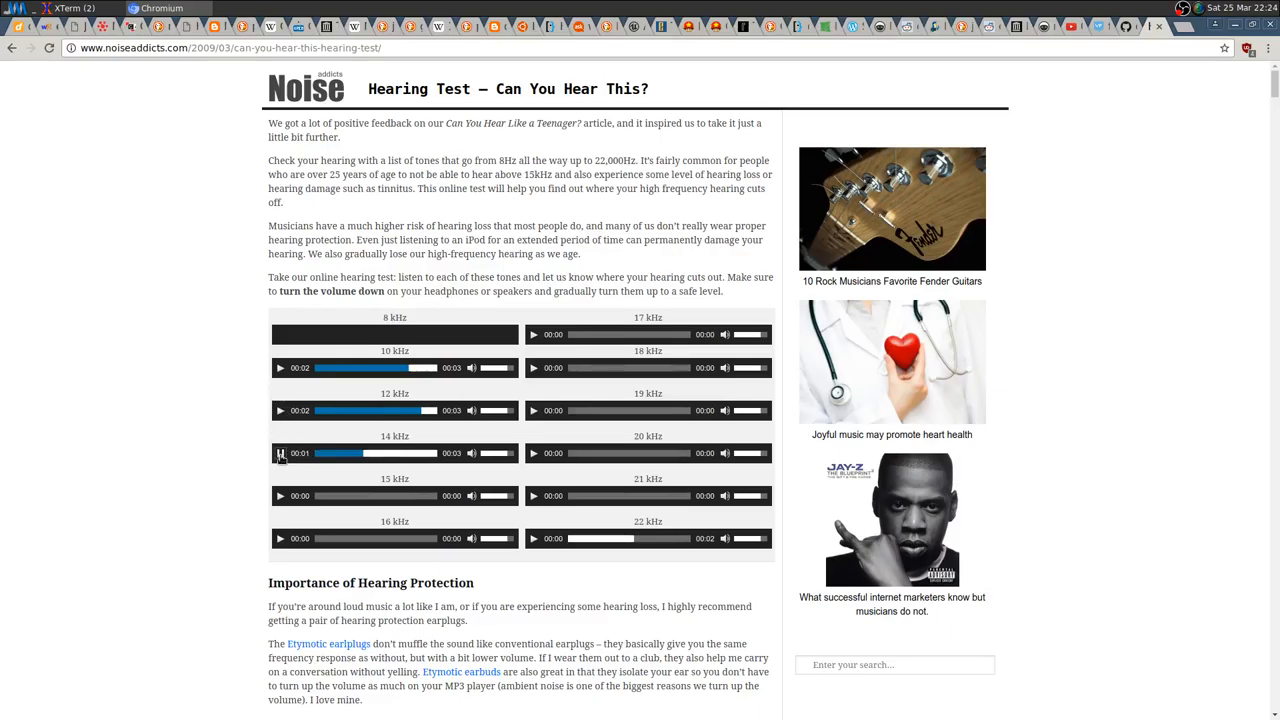
pyautogui.click(280, 452)
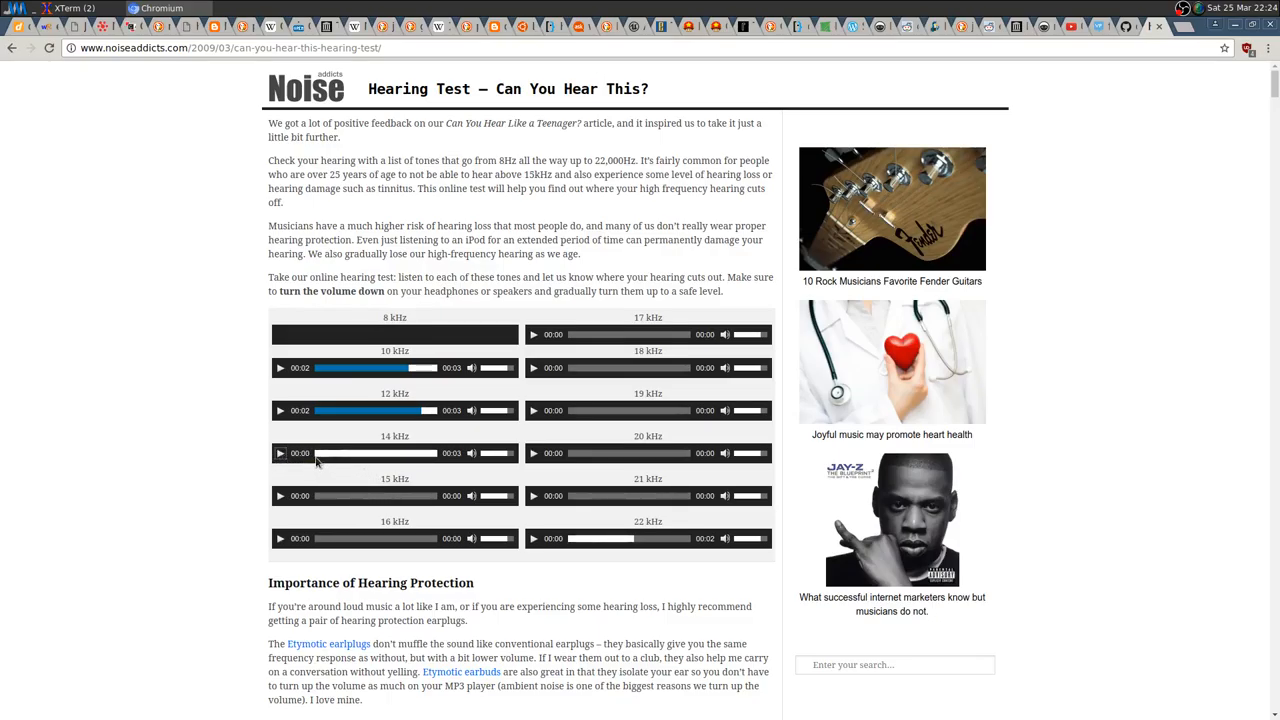
pyautogui.click(280, 410)
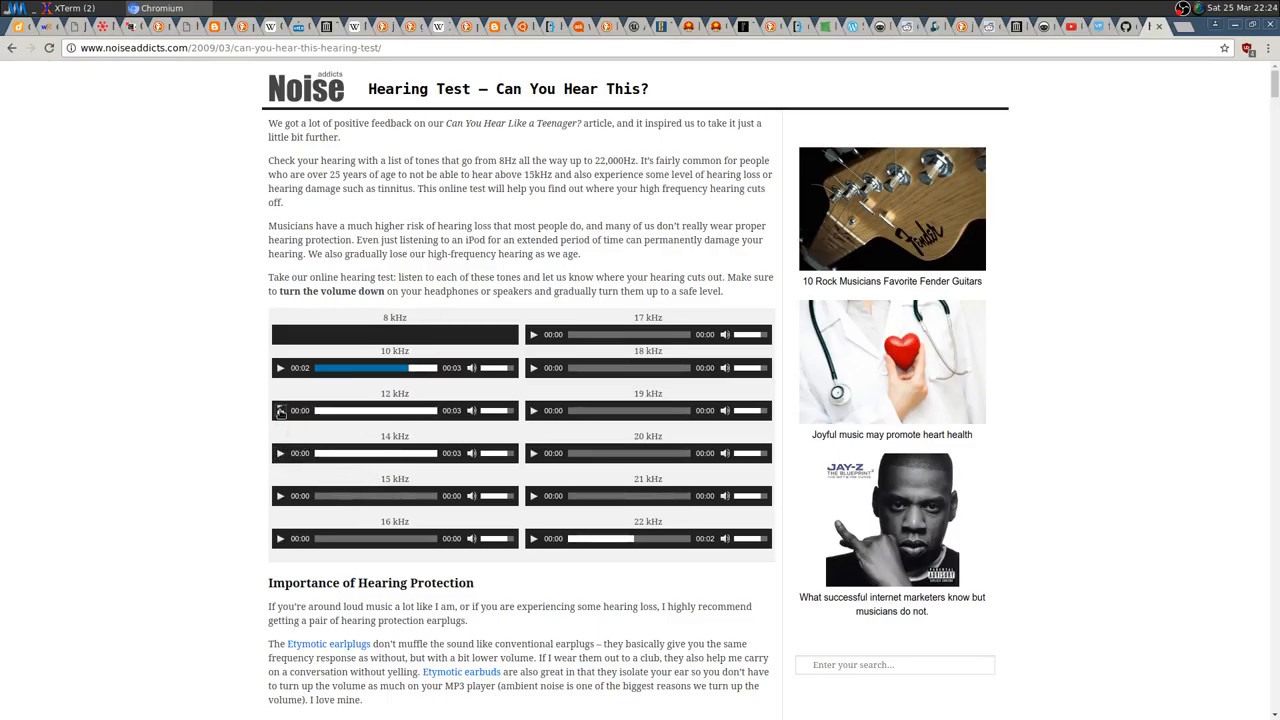
pyautogui.click(280, 412)
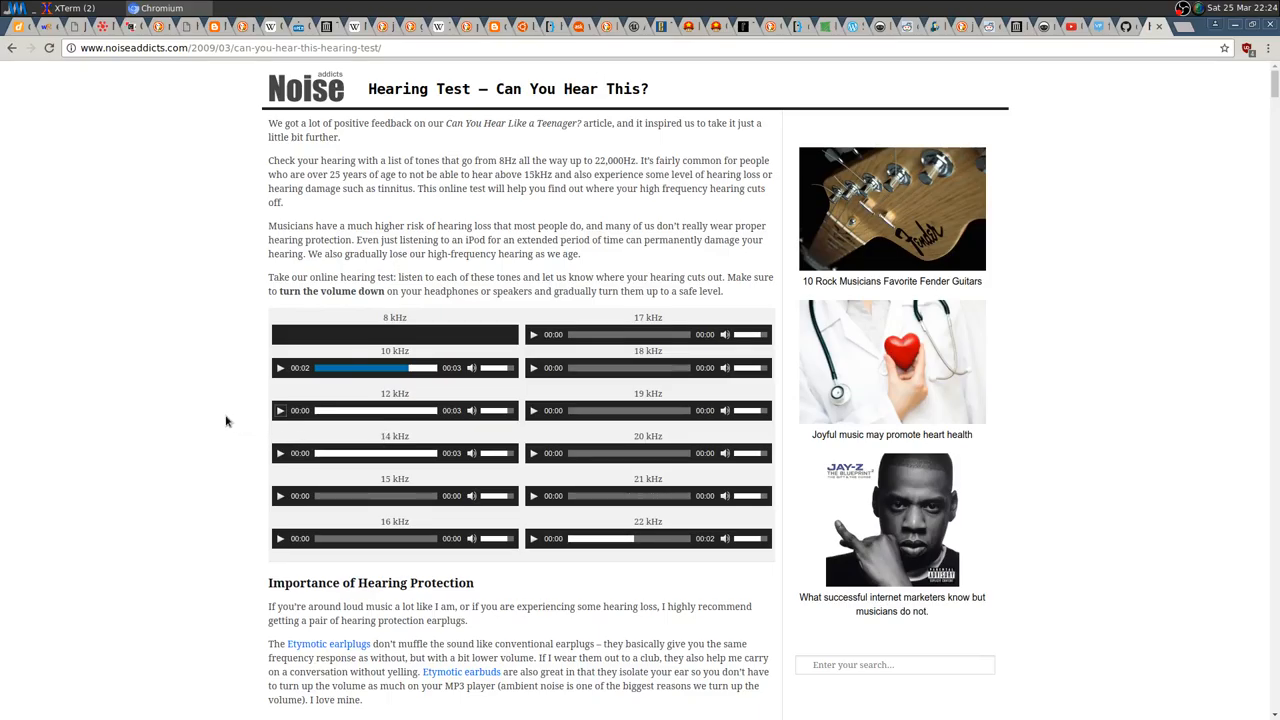
pyautogui.moveTo(228, 418)
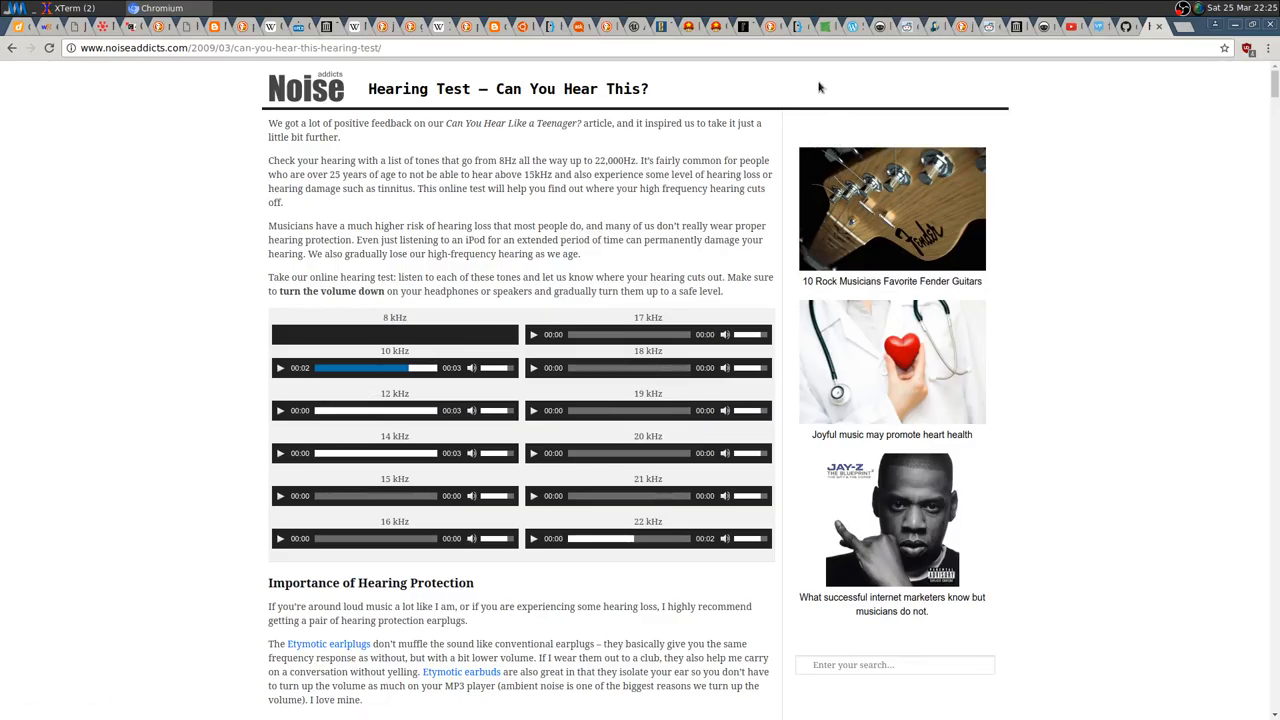
pyautogui.moveTo(518, 280)
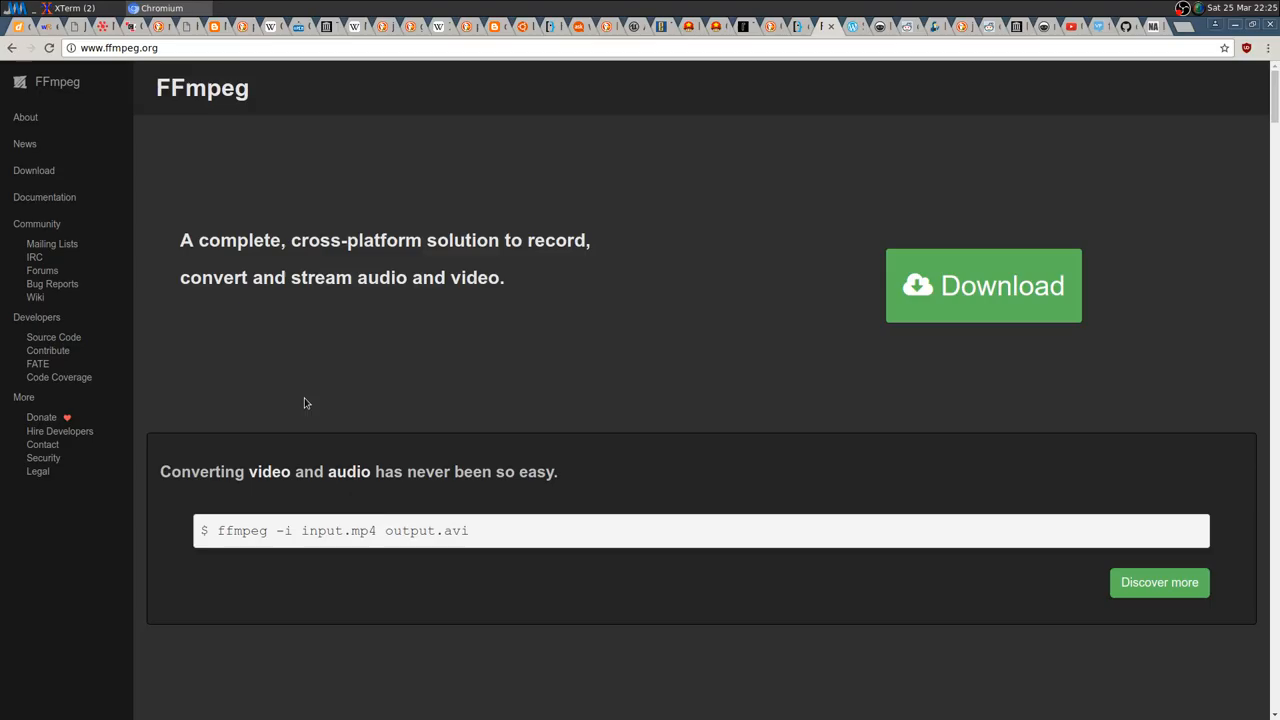
# Navigate Documentation > libavfilter > ffmpeg-filters and jump to the 7.6 sine audio source section.
pyautogui.click(44, 198)
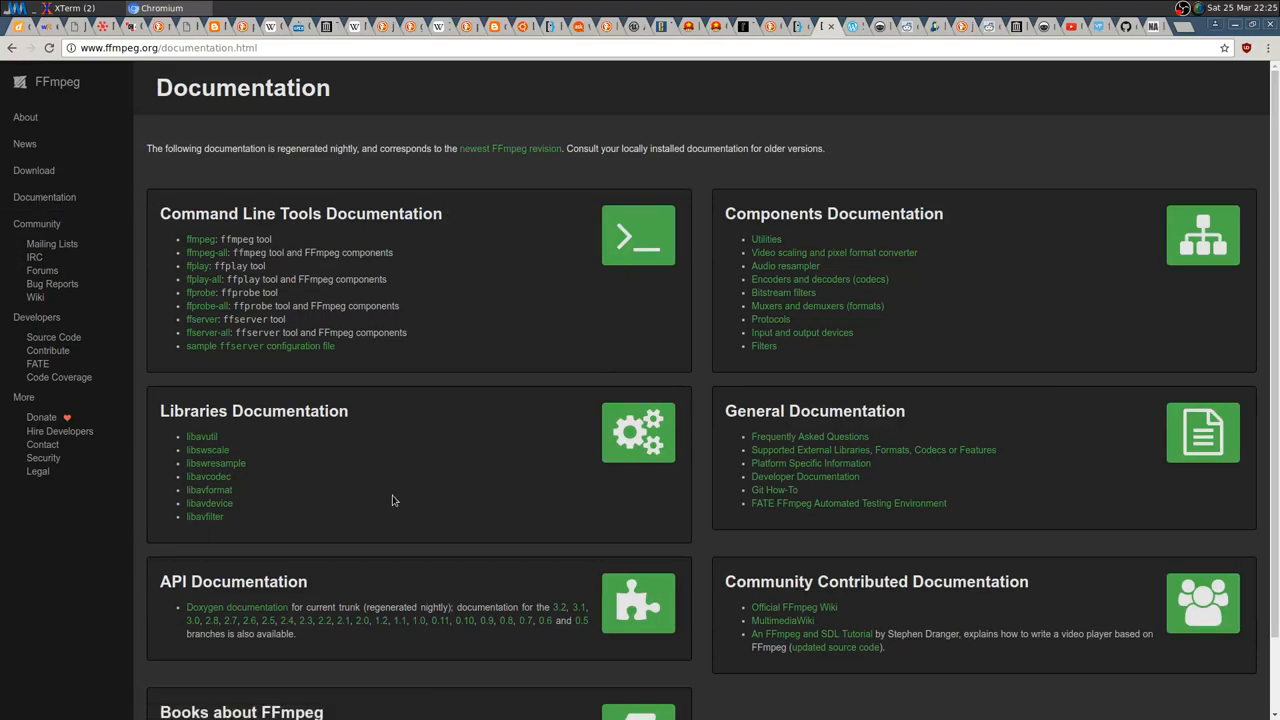
pyautogui.click(204, 516)
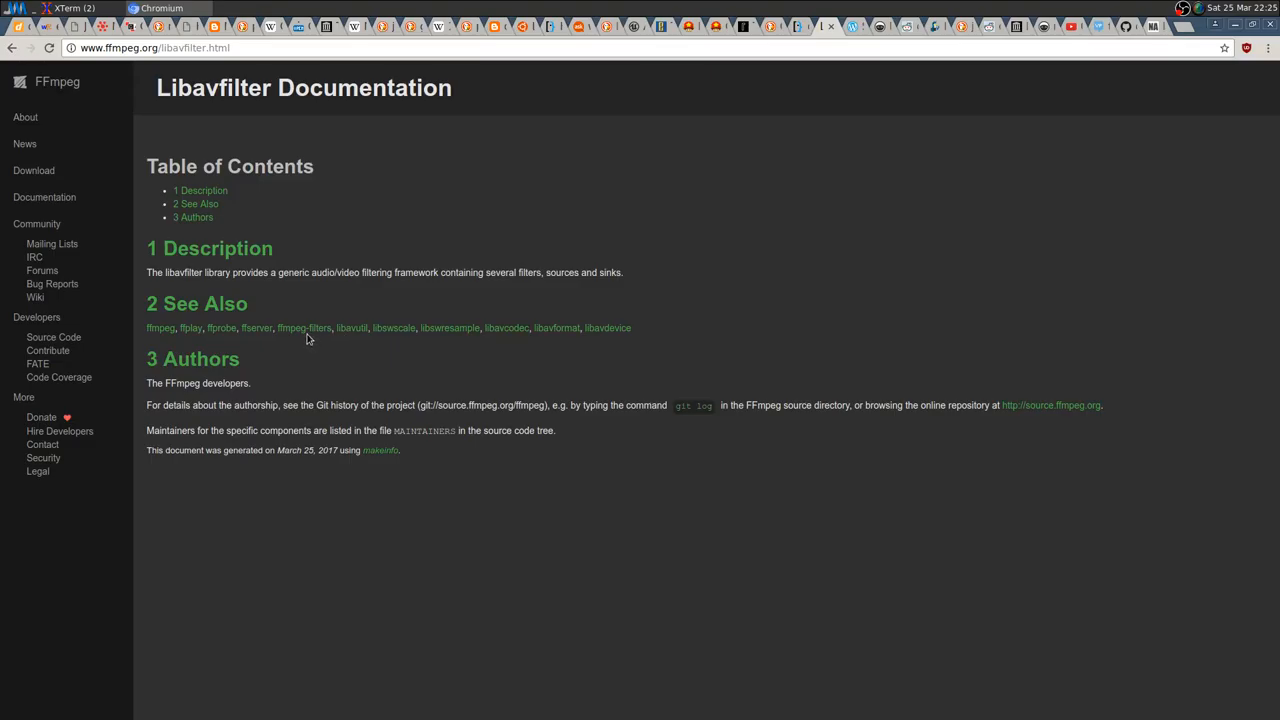
pyautogui.click(304, 328)
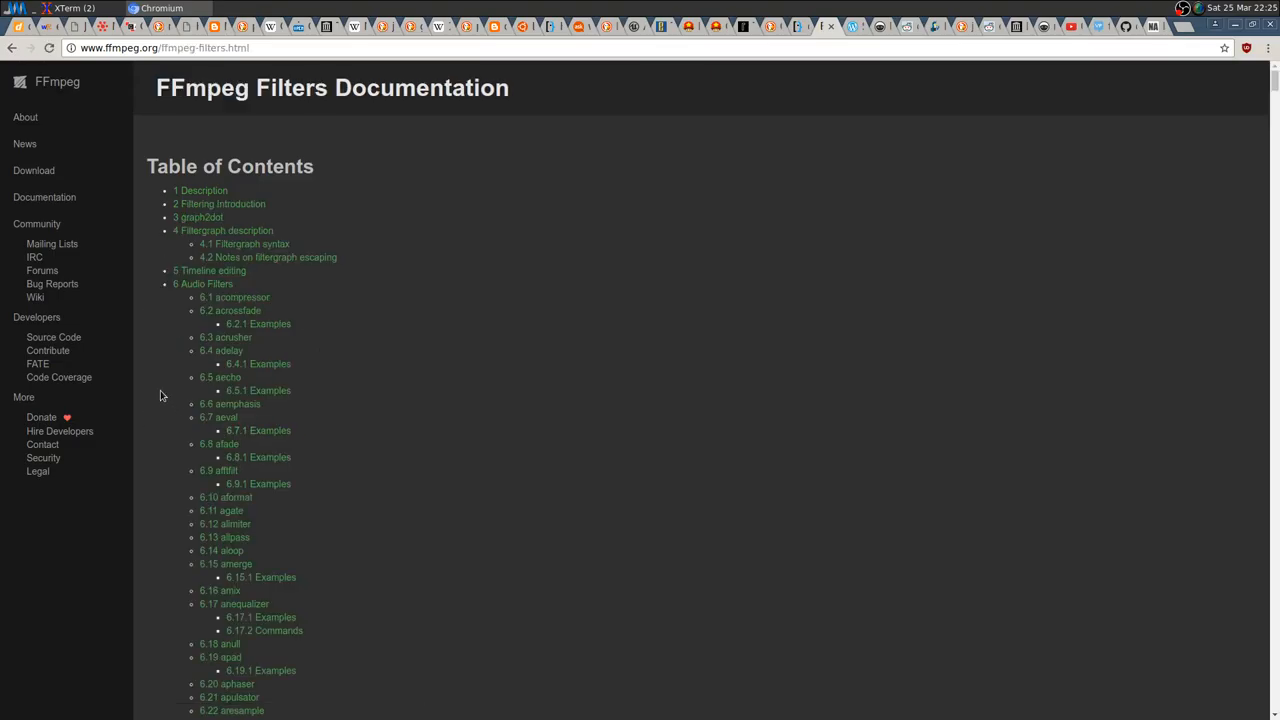
pyautogui.scroll(-3)
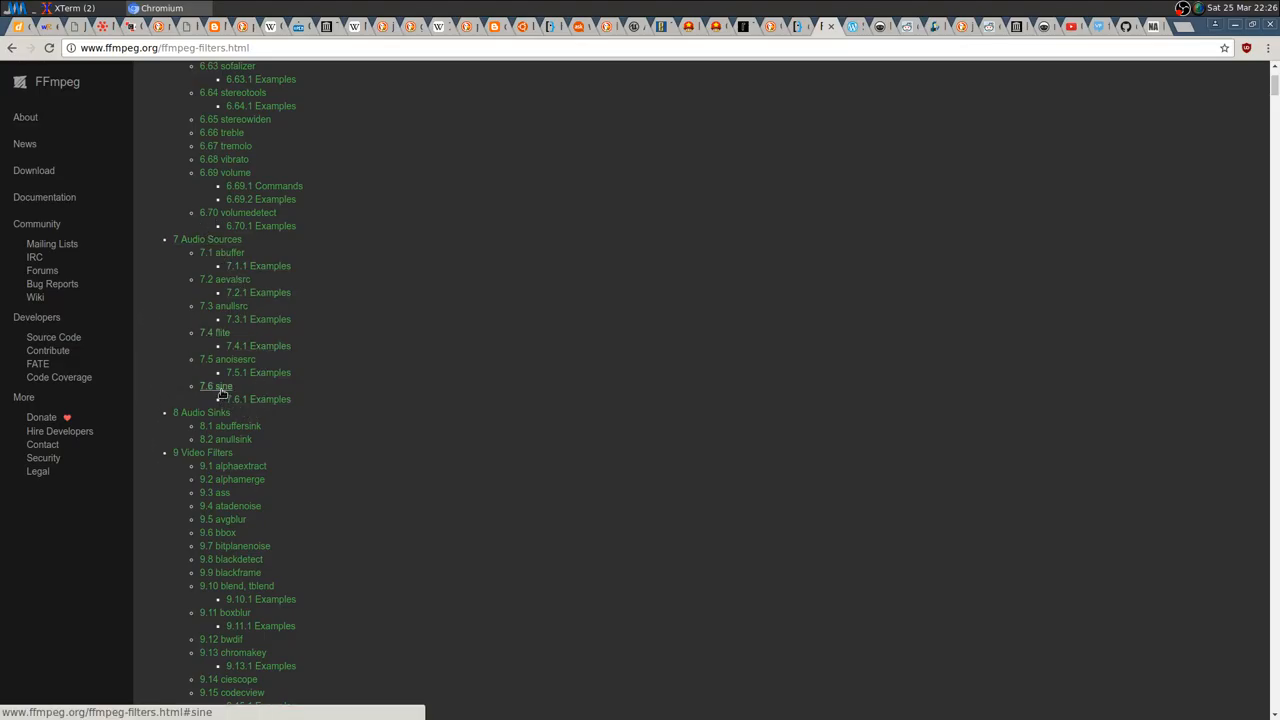
pyautogui.click(216, 386)
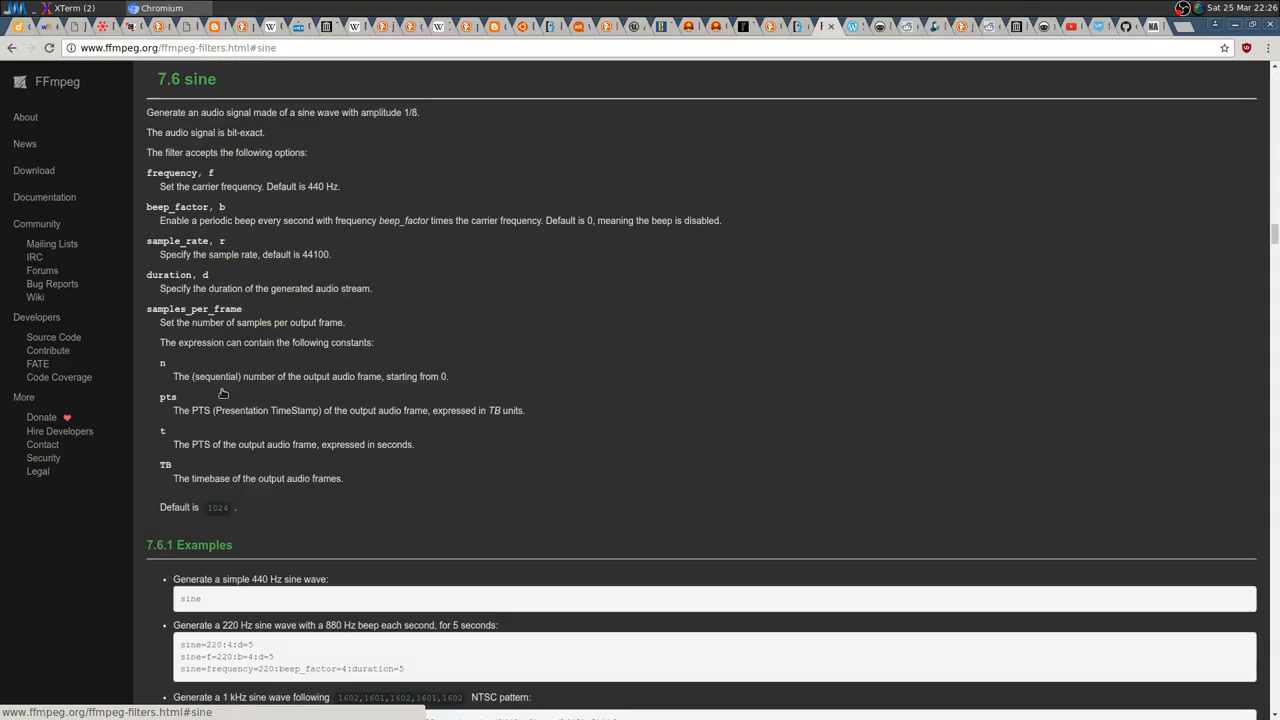
pyautogui.moveTo(1146, 124)
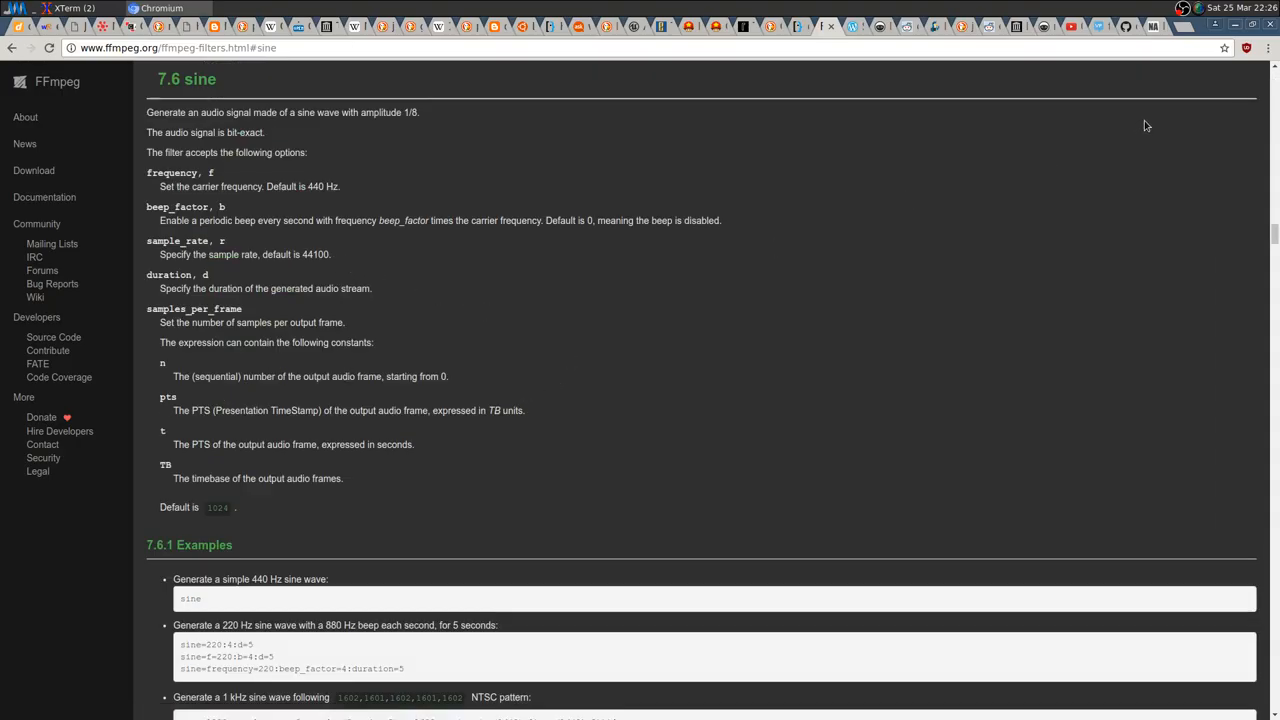
pyautogui.click(76, 8)
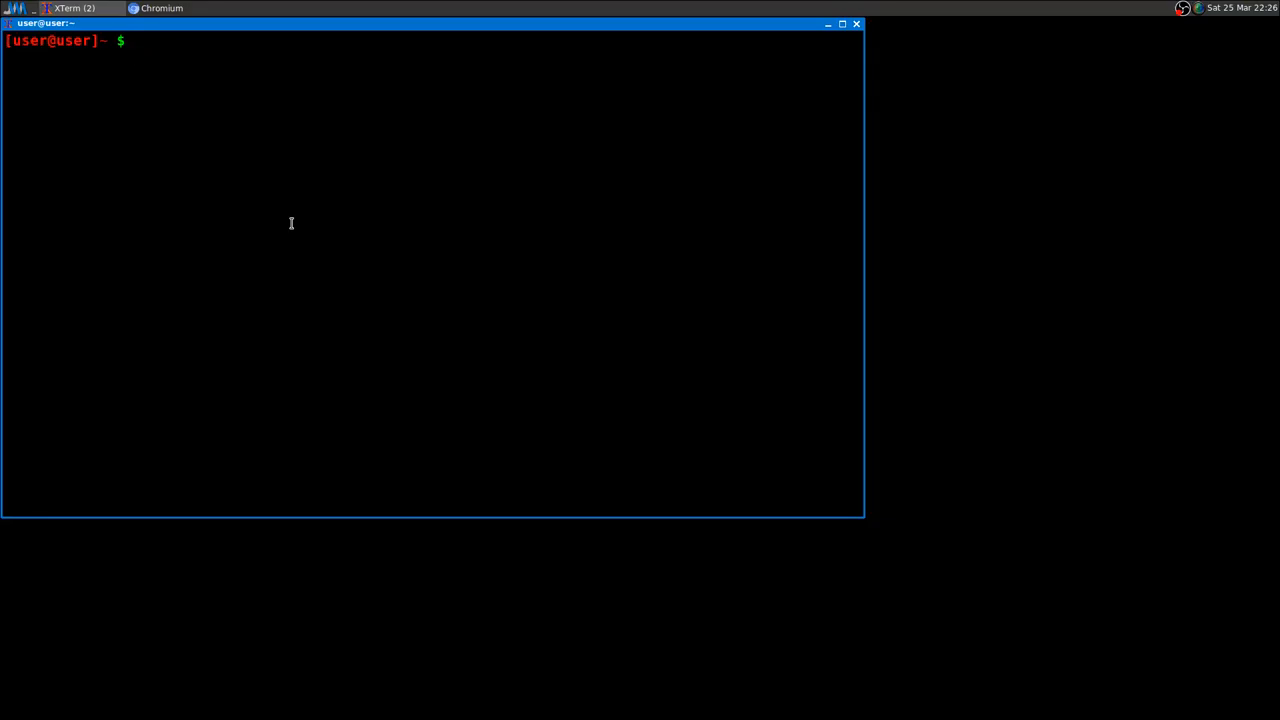
# Enter 'ffplay -f lavfi sine=1000', correcting the frequency, to play a 1000 Hz sine tone.
pyautogui.write('ffplay')
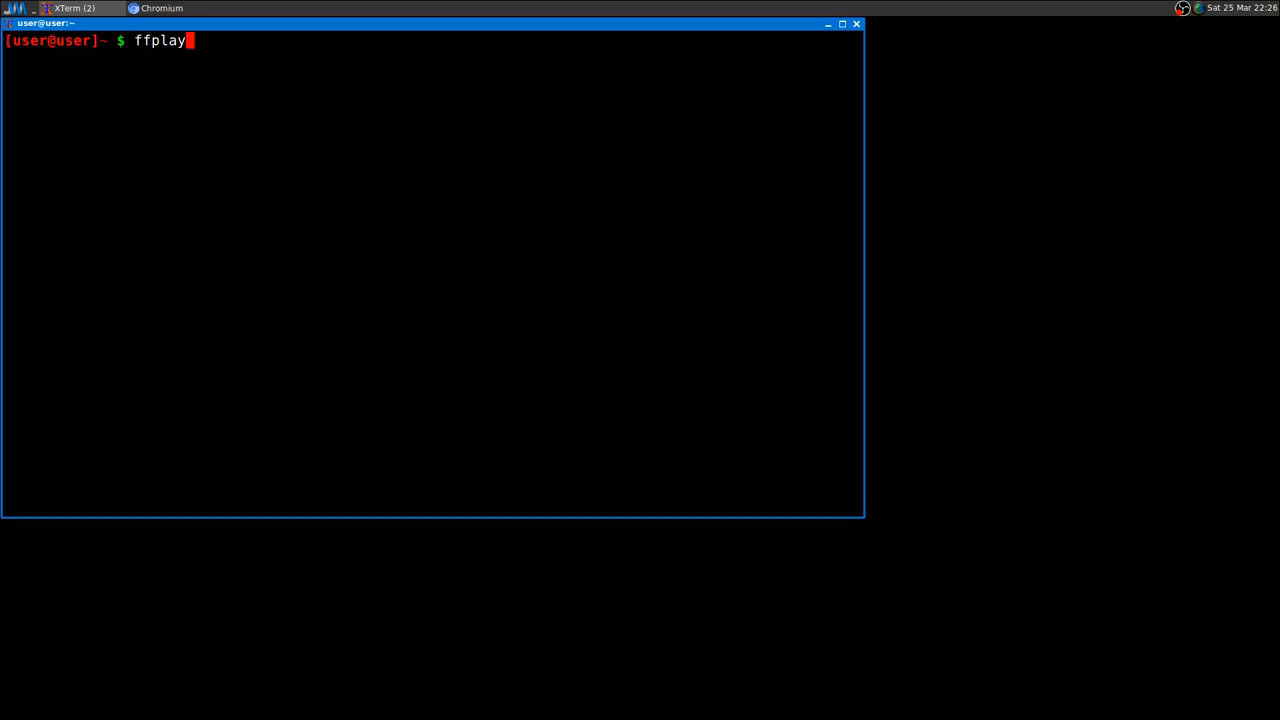
pyautogui.write('-')
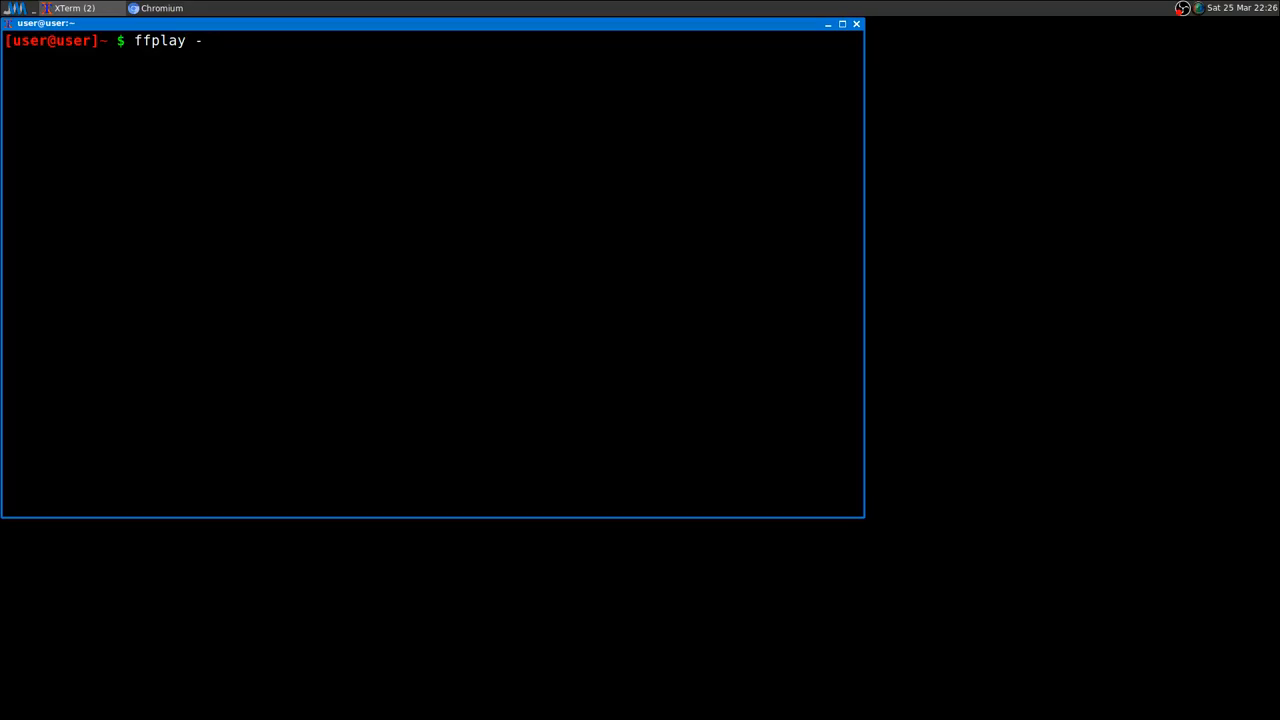
pyautogui.write('f')
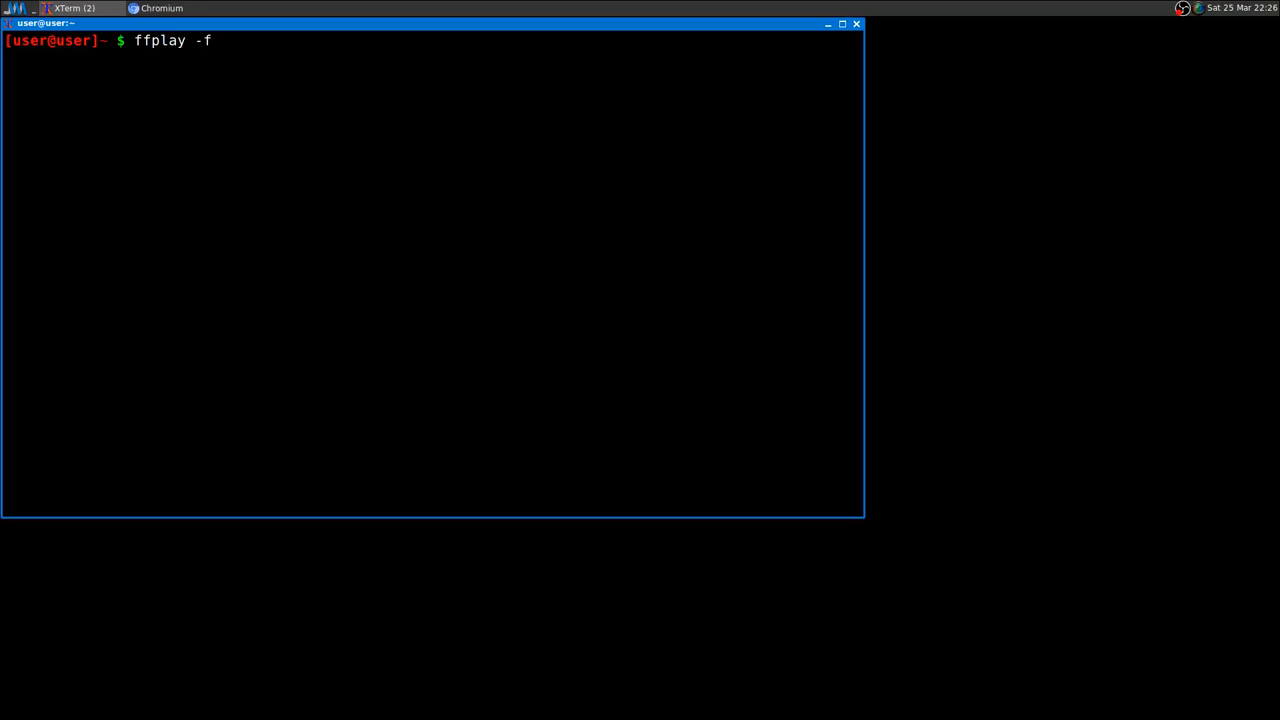
pyautogui.write('l')
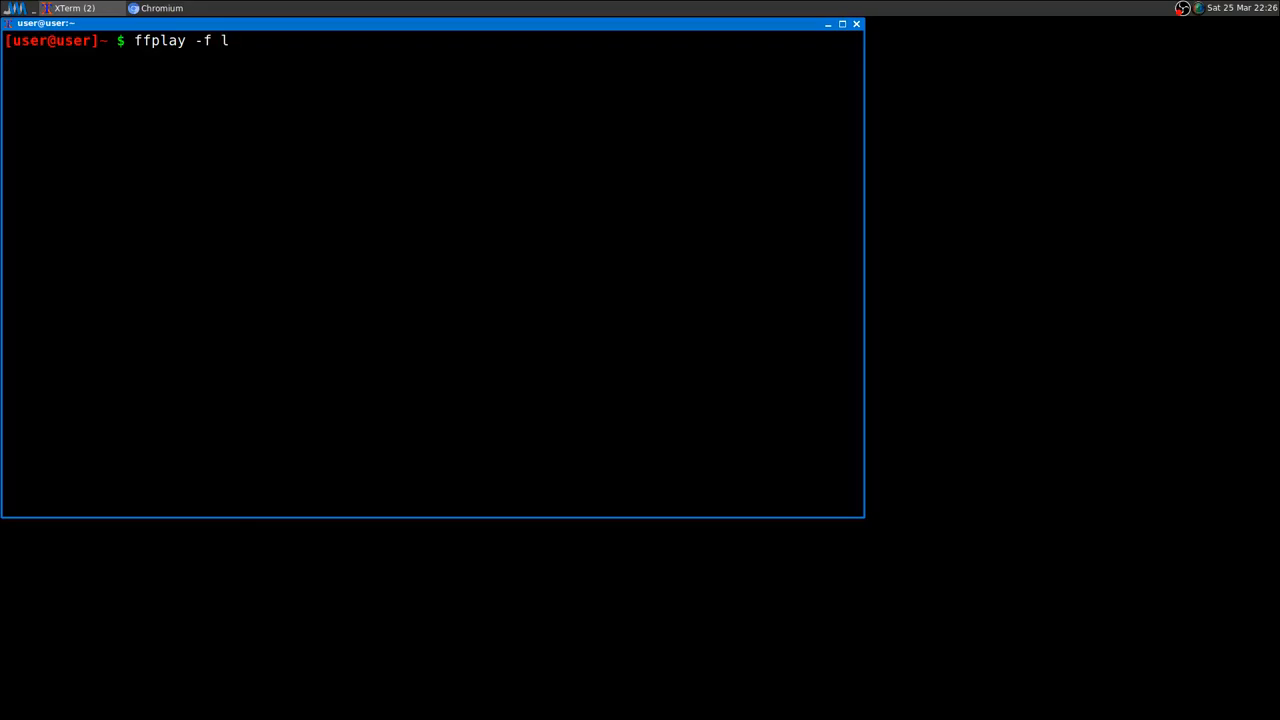
pyautogui.write('avfi')
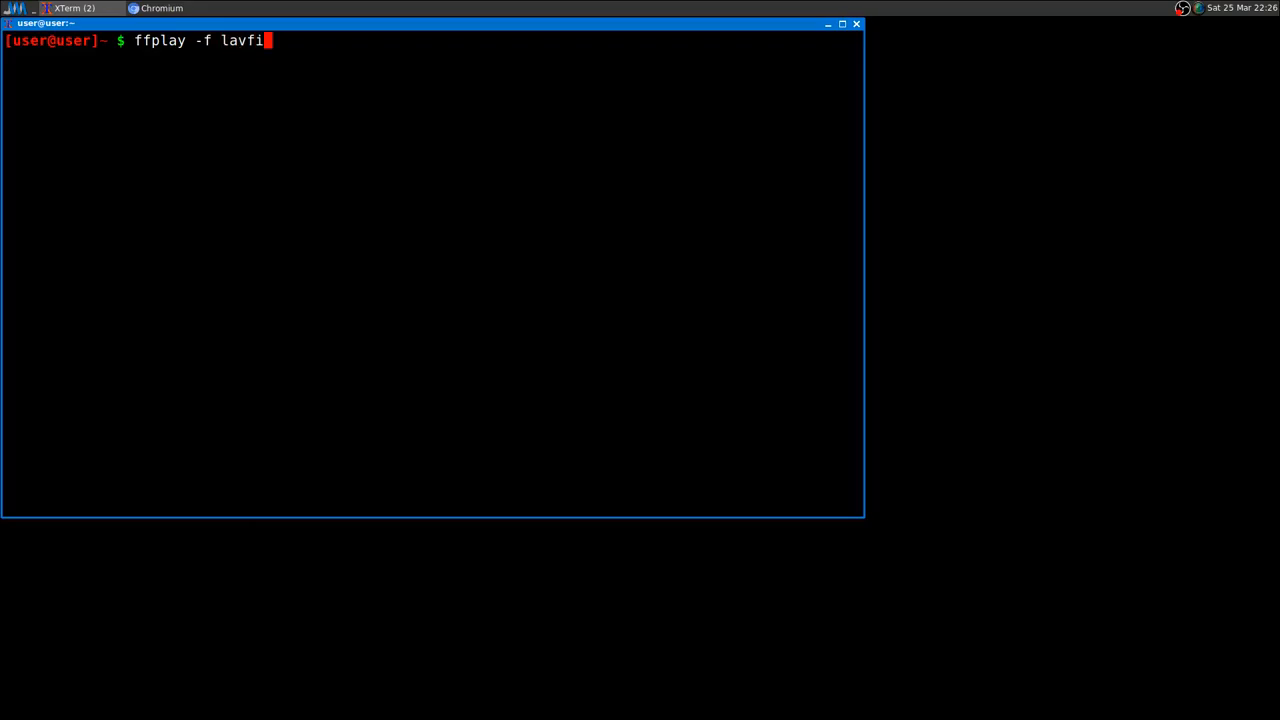
pyautogui.write('sin')
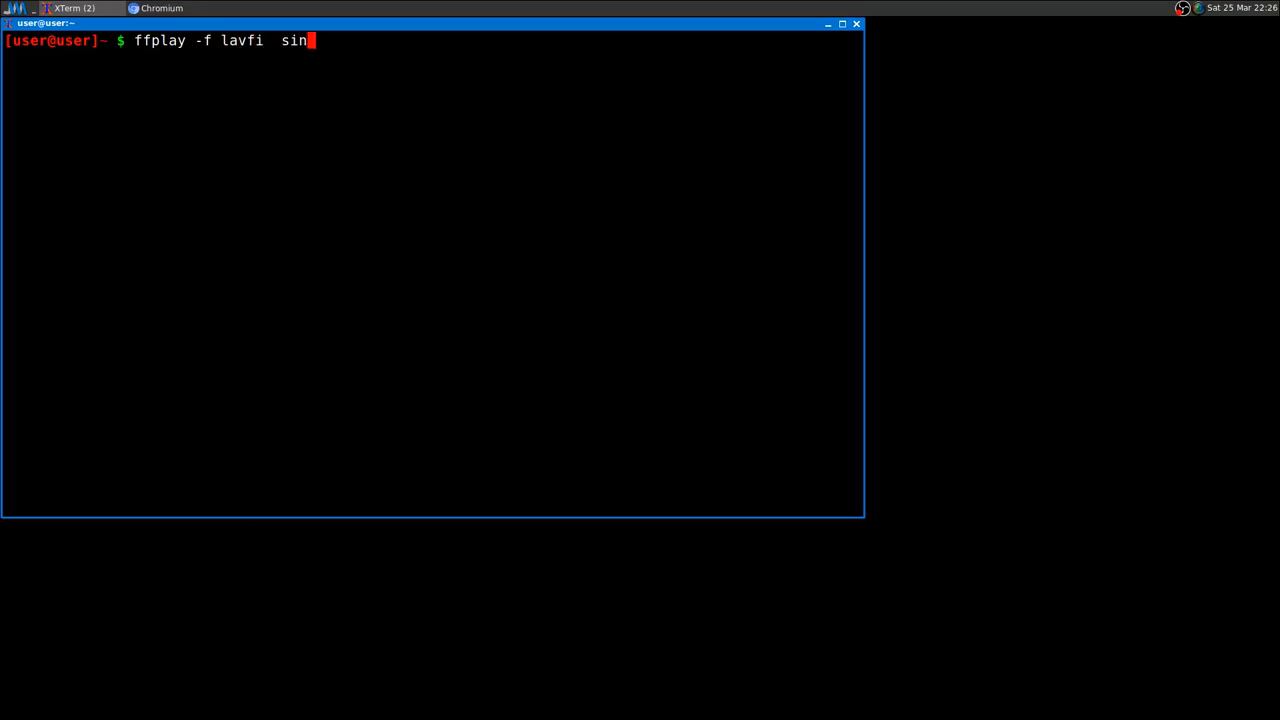
pyautogui.write('e=')
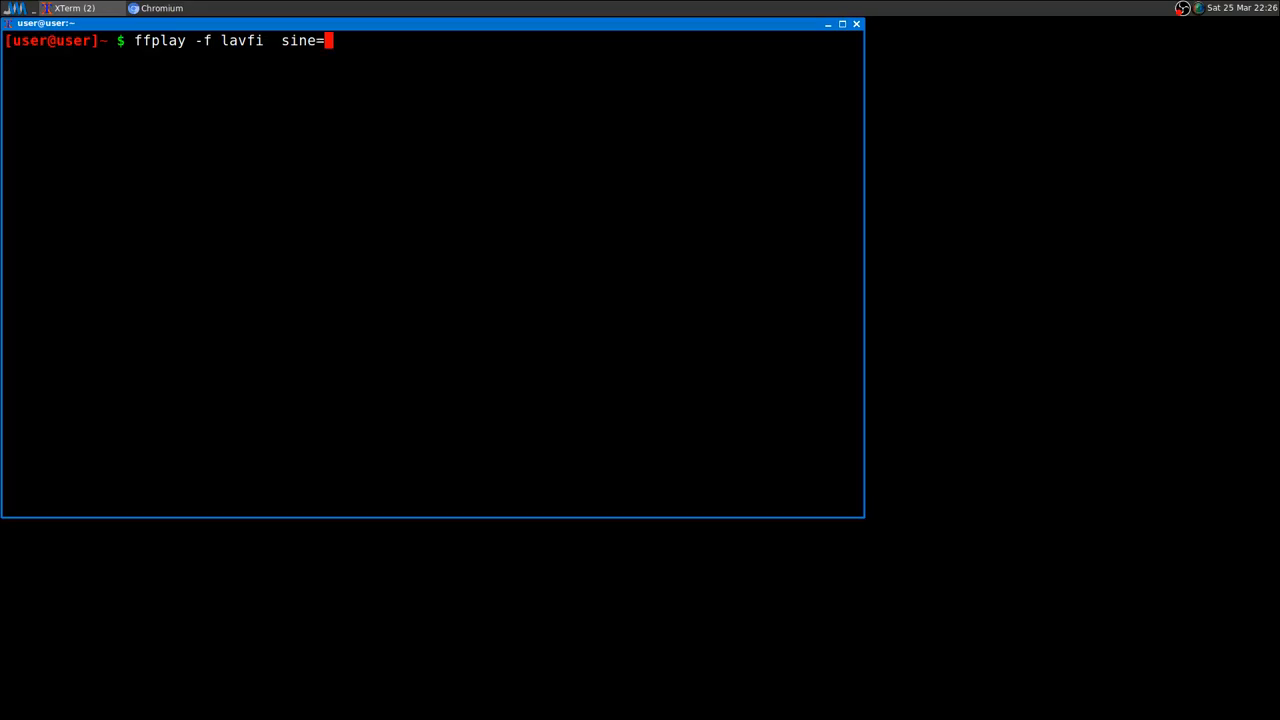
pyautogui.write('10000')
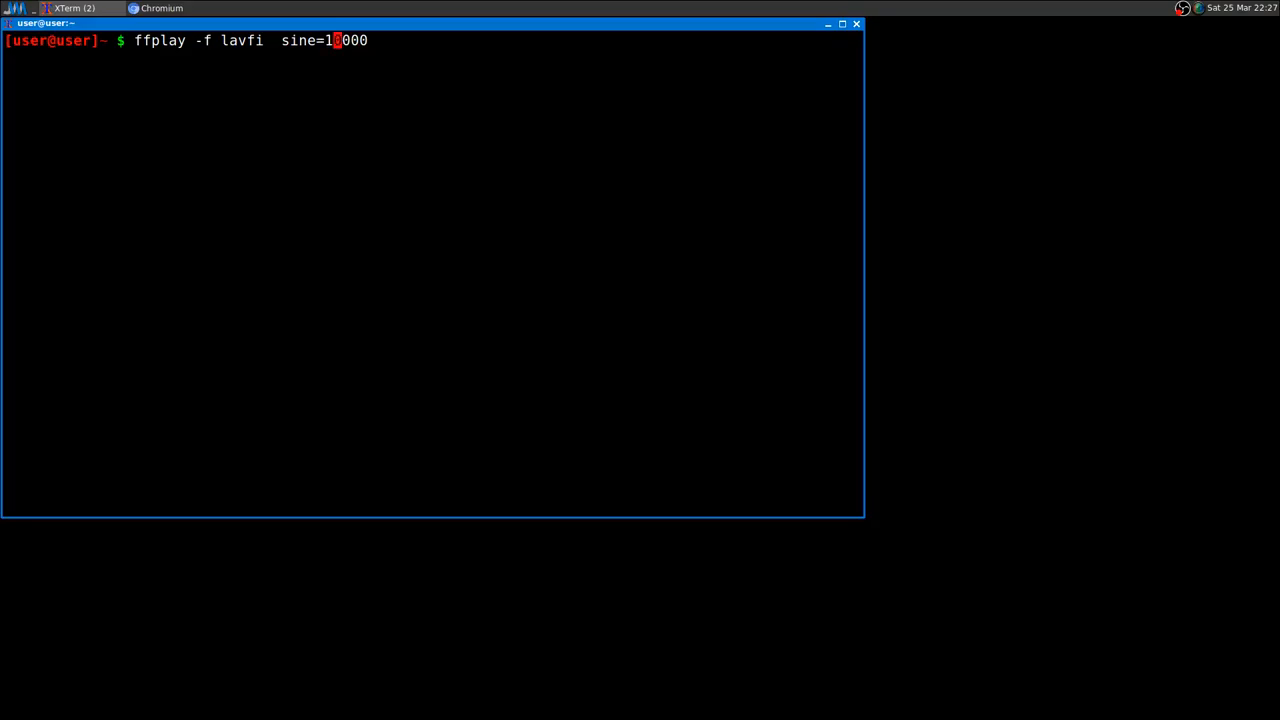
pyautogui.press('BackSpace')
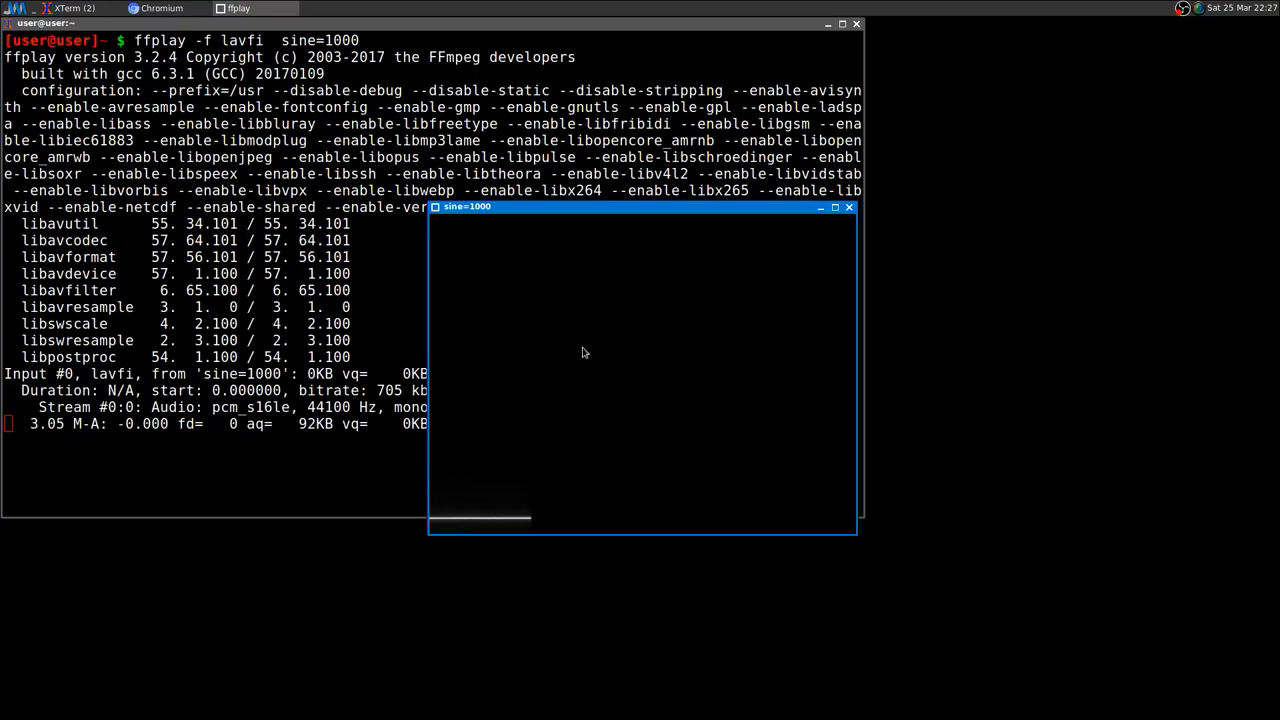
pyautogui.moveTo(544, 224)
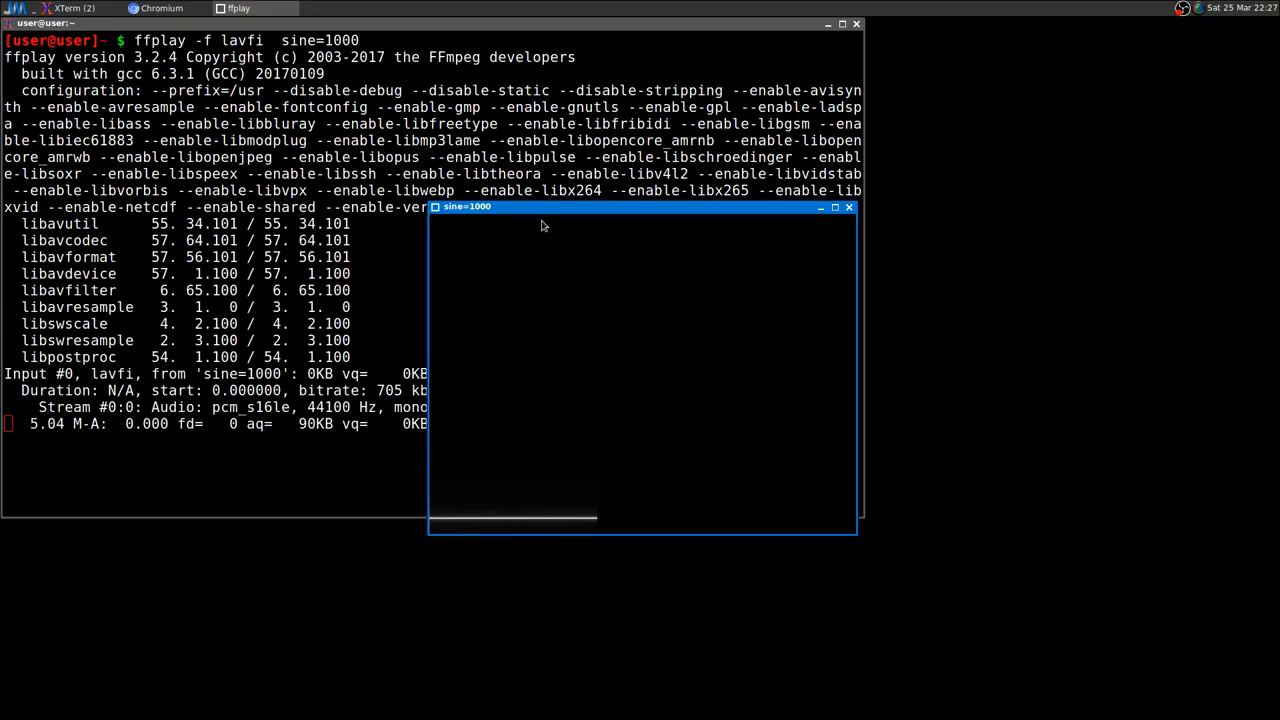
# End the 1000 Hz tone playback and close the ffplay window, returning to the shell prompt.
pyautogui.moveTo(544, 206); pyautogui.dragTo(656, 130)
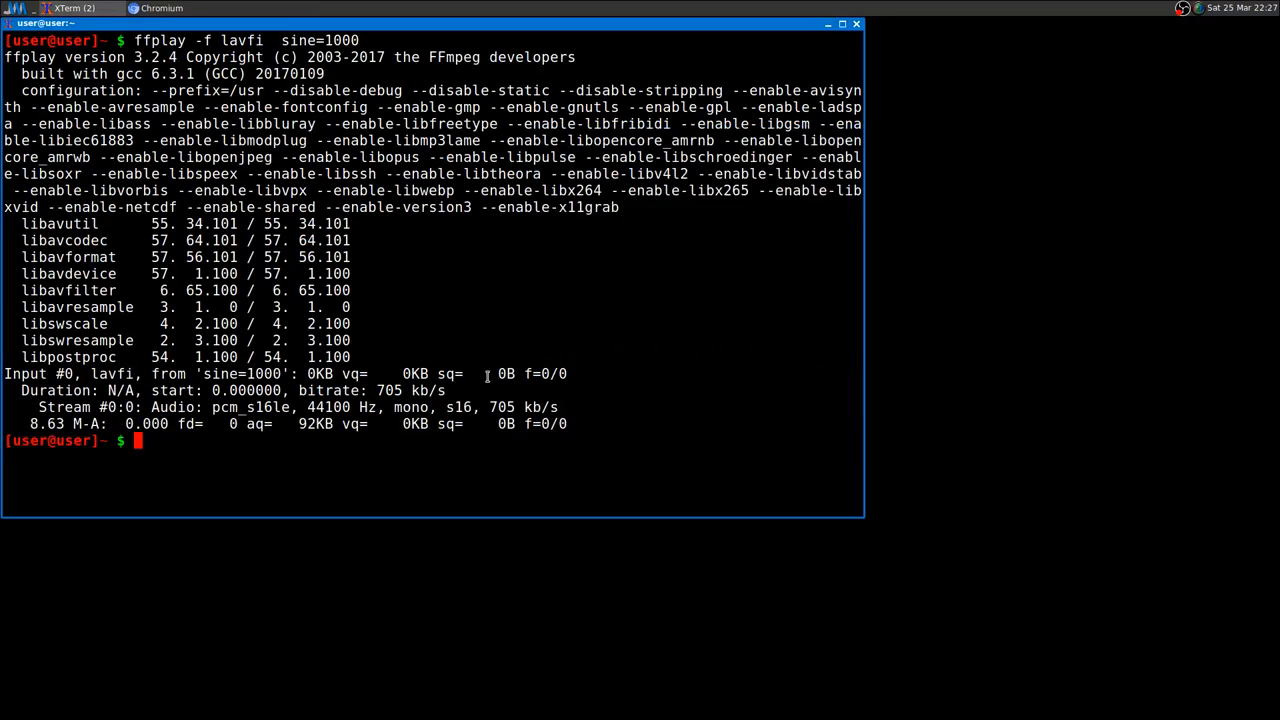
# Run ffplay lavfi sine tones at 100000, 20000, 22000 and 2000 Hz, quitting each in turn.
pyautogui.write('ffplay -f lavfi  sine=100000')
pyautogui.write('ffplay -f lavfi  sine=20000')
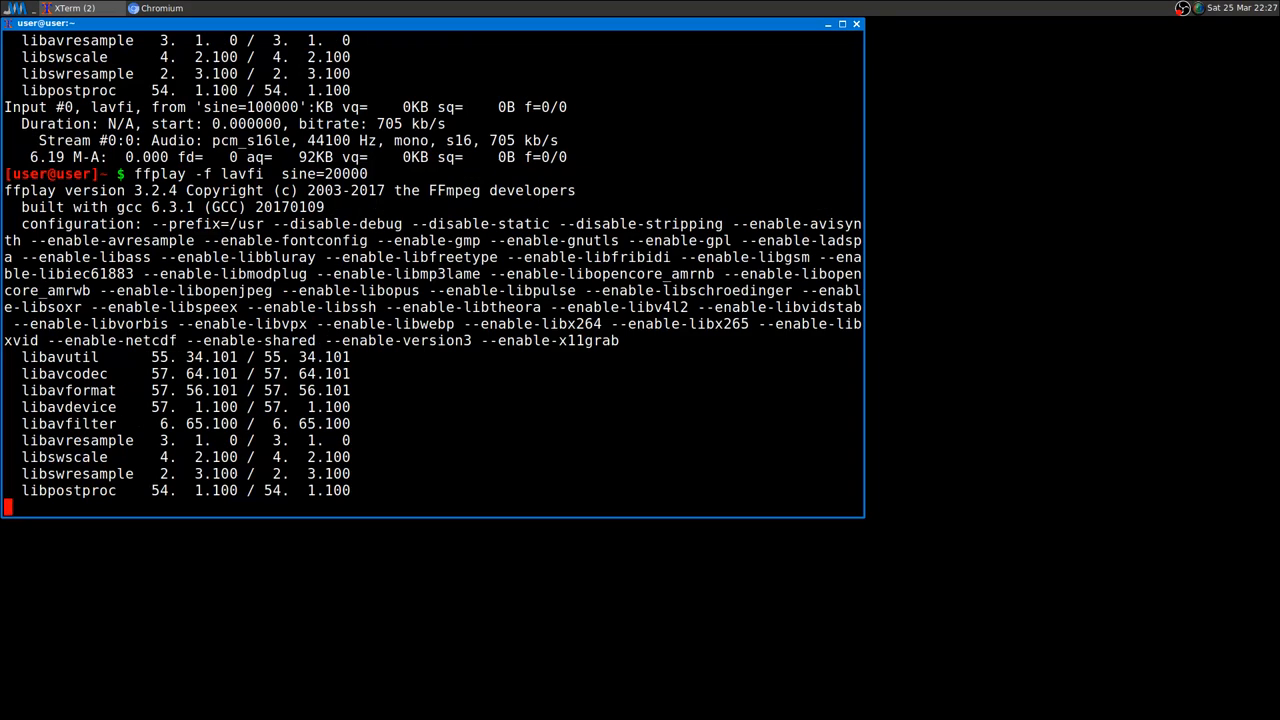
pyautogui.press('Return')
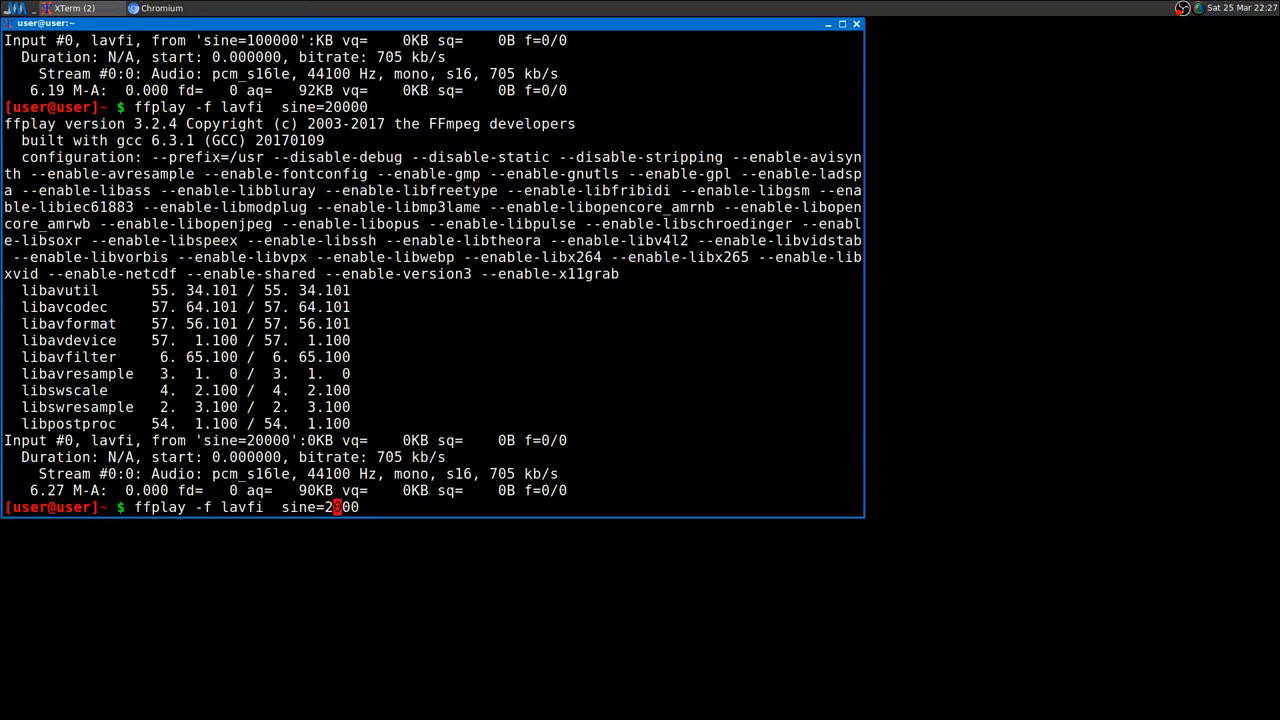
pyautogui.write('2')
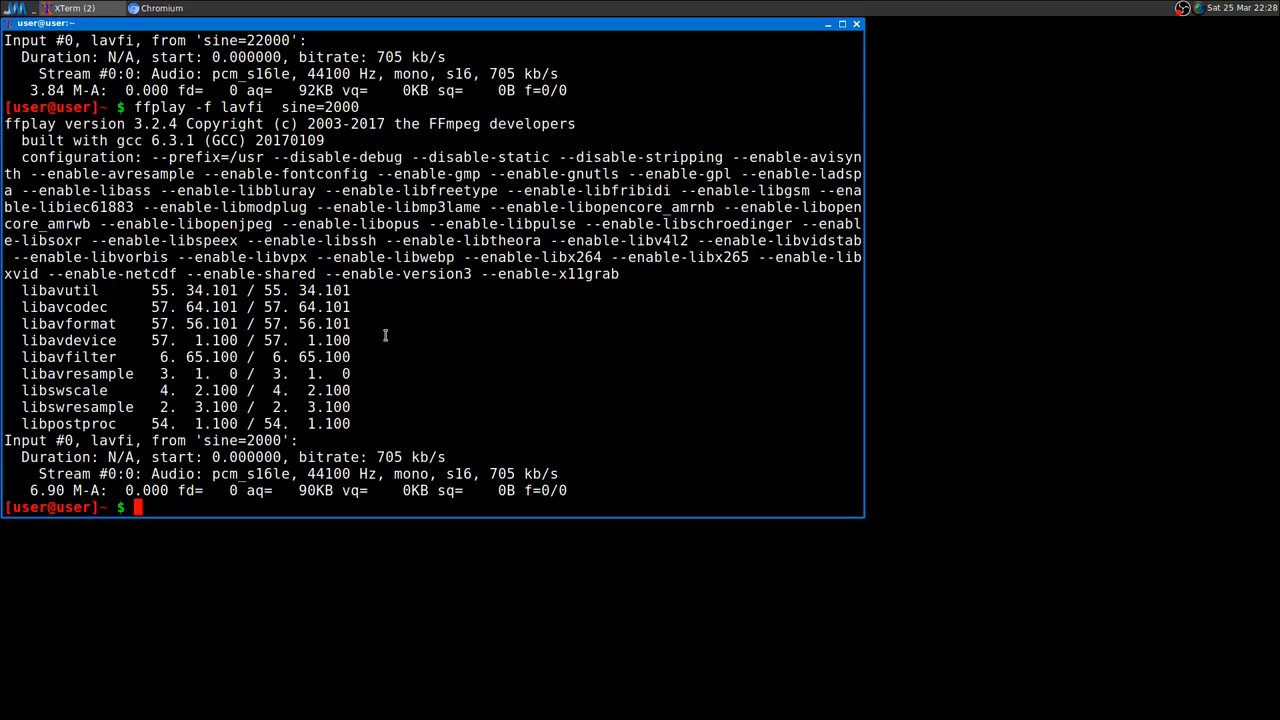
# Run 'ffplay -f lavfi sine=5000', stop it, and prepare the next ffplay sine command.
pyautogui.write('ffplay -f lavfi  sine=2000')
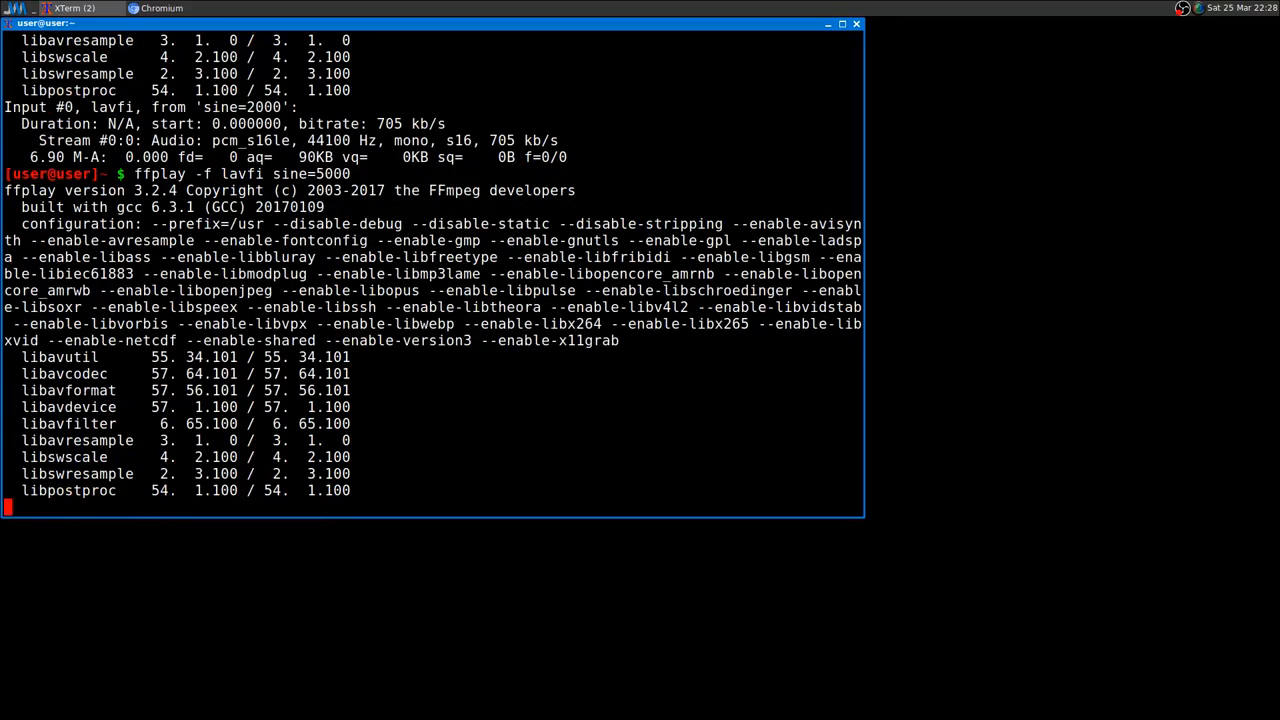
pyautogui.press('Return')
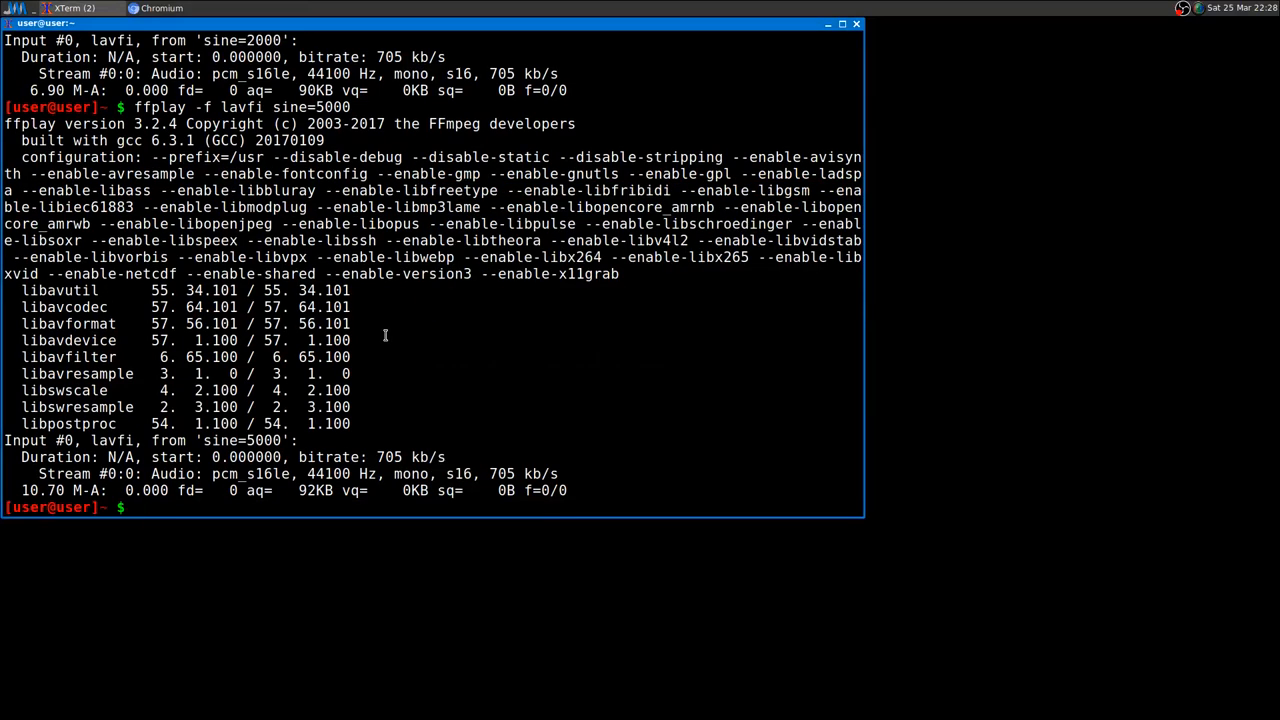
pyautogui.write('ffplay -f lavfi sine=10000')
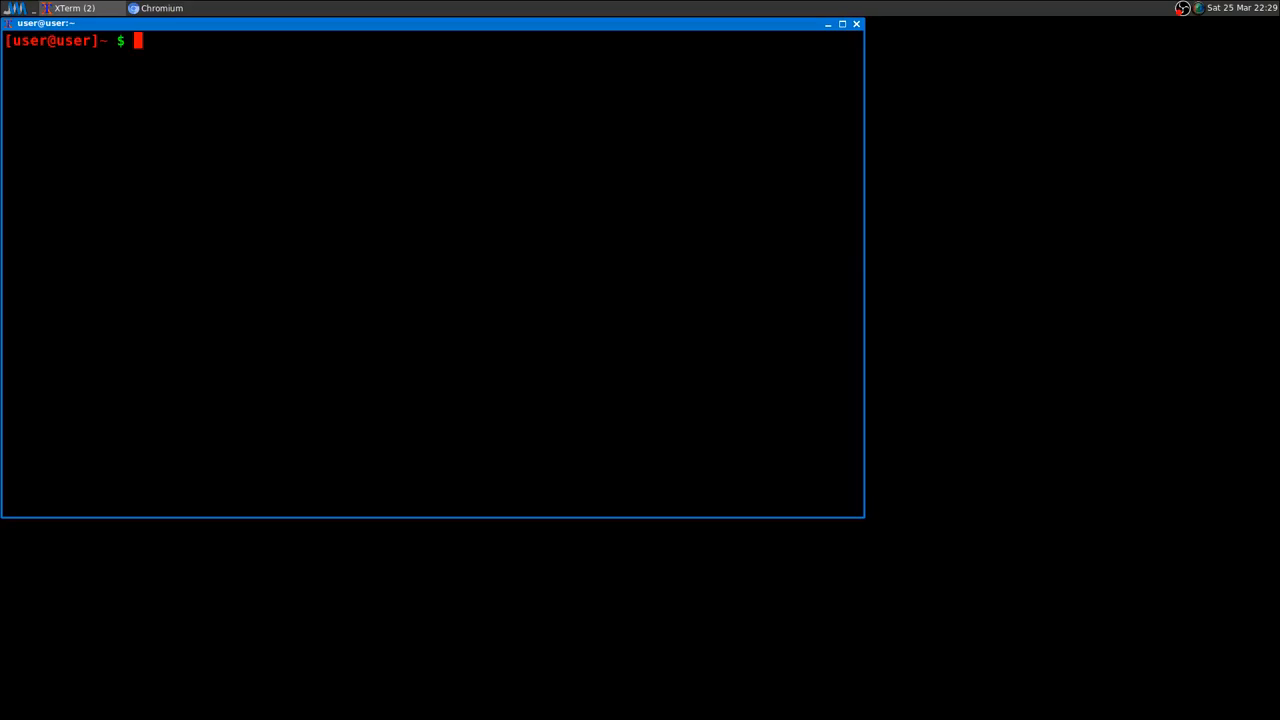
pyautogui.moveTo(1224, 48)
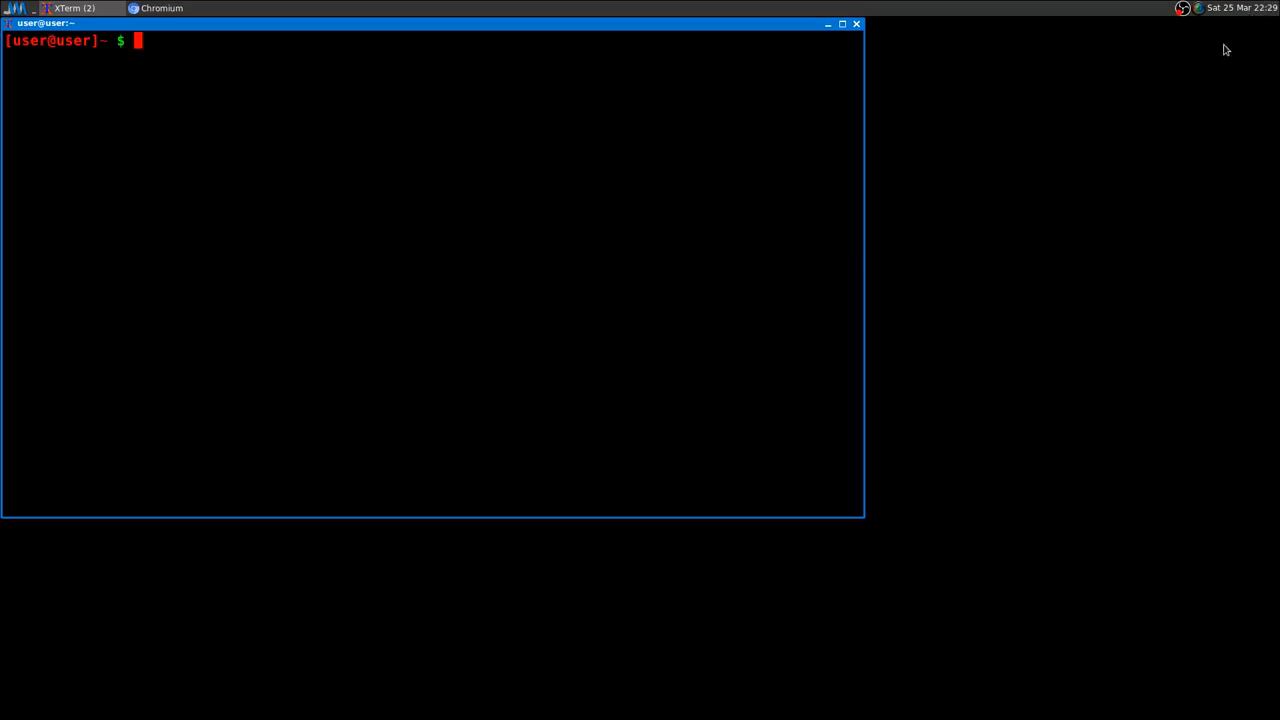